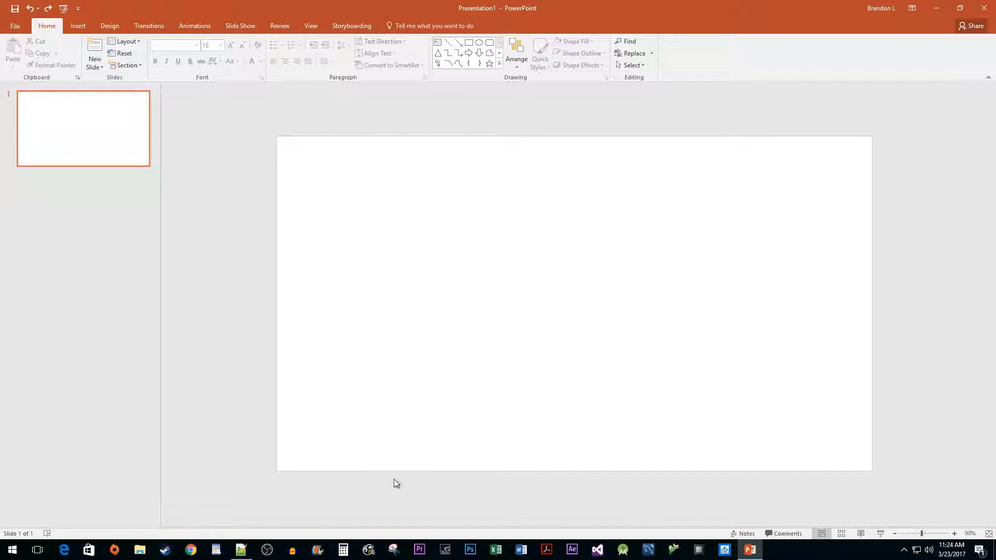
pyautogui.moveTo(337, 187)
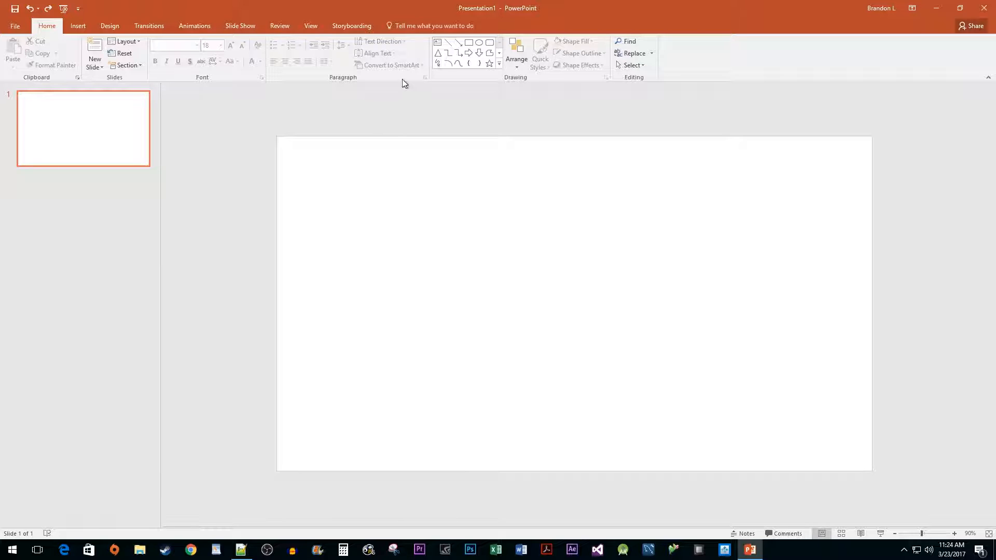
# Add a text box reading 'Inspire' in Arial Black and move it to the slide centre
pyautogui.click(438, 42)
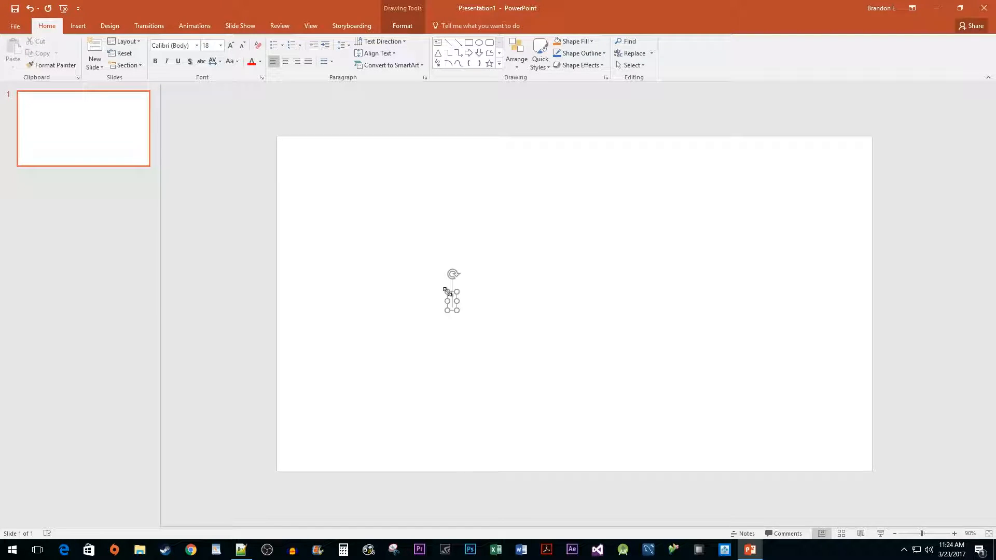
pyautogui.write('Inspire')
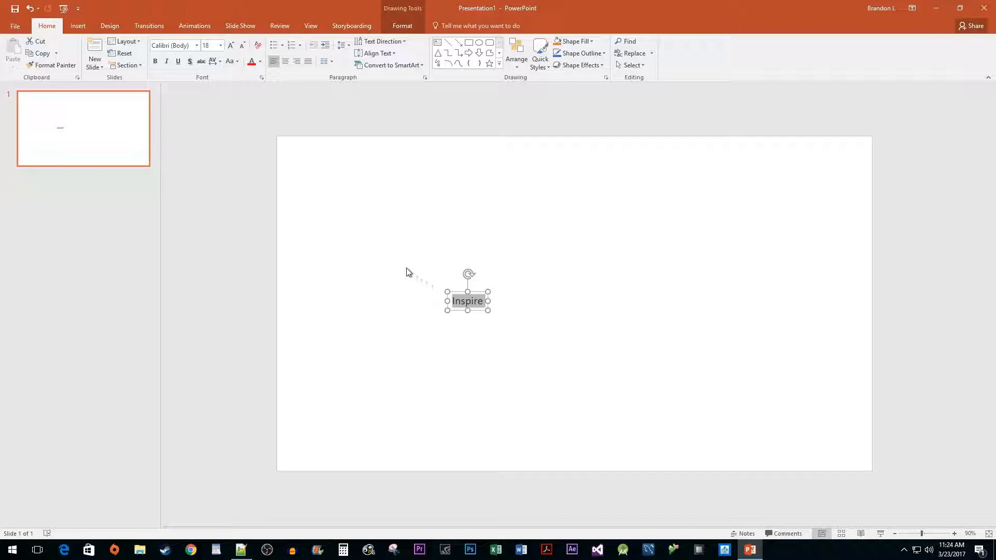
pyautogui.click(221, 45)
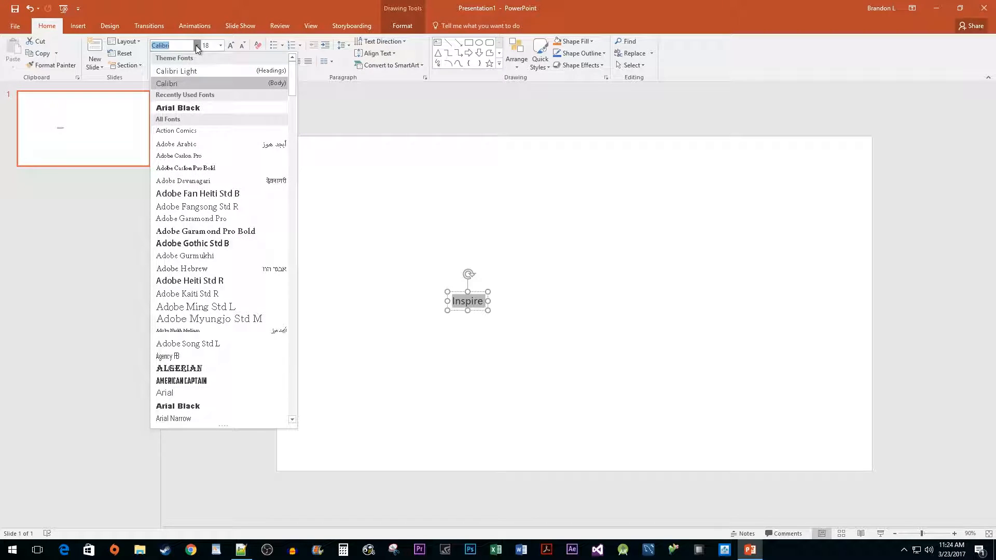
pyautogui.moveTo(218, 410)
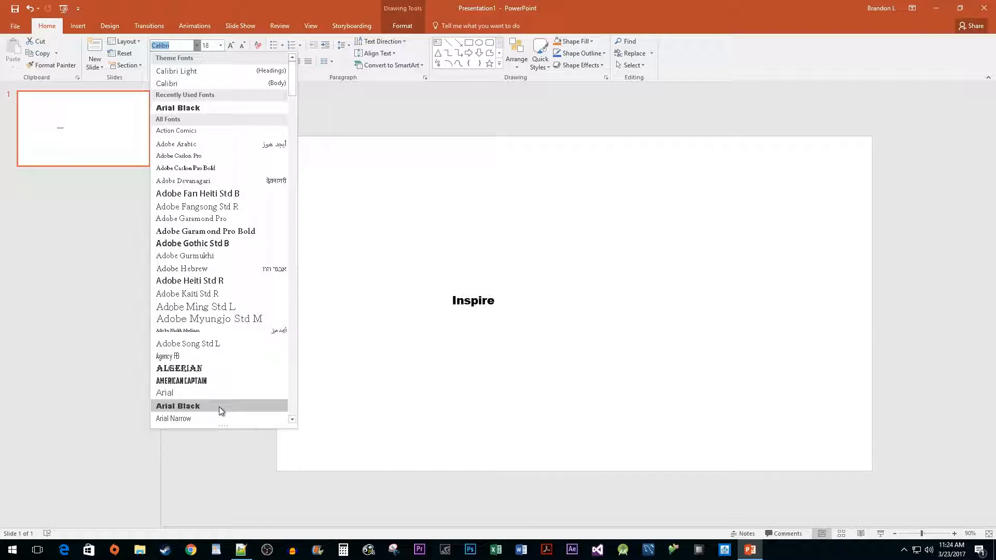
pyautogui.click(177, 405)
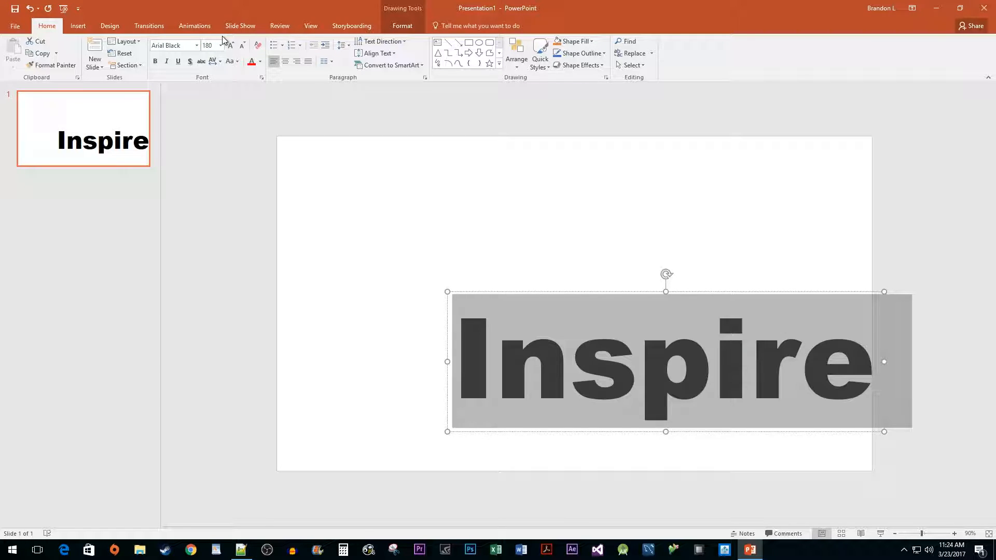
pyautogui.click(550, 289)
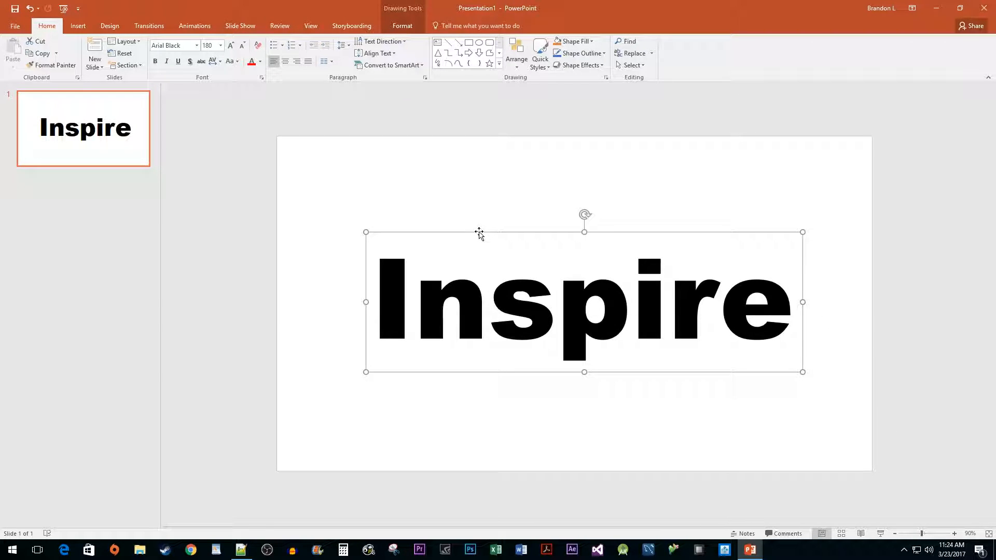
# Fill the Inspire text with green from the Drawing Tools Format tab
pyautogui.click(402, 25)
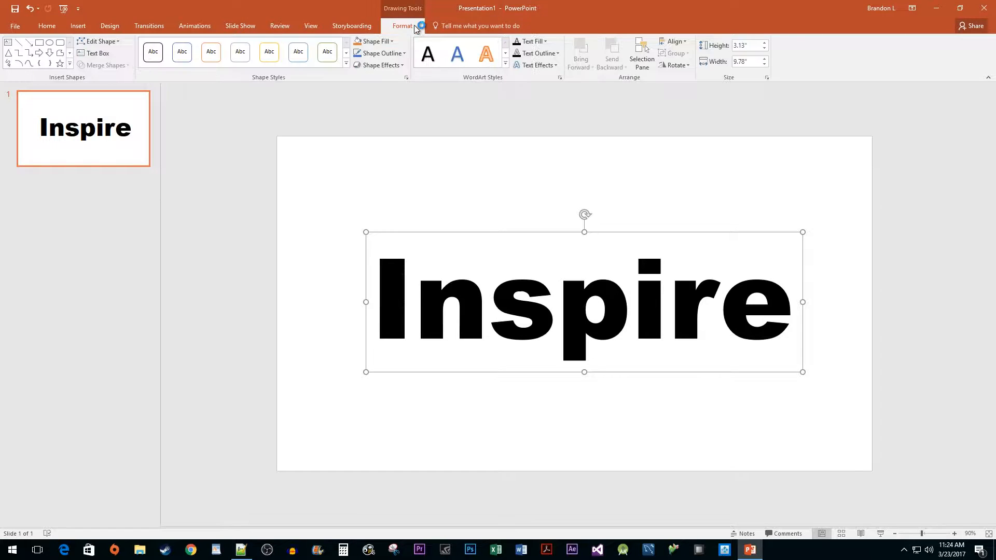
pyautogui.moveTo(533, 41)
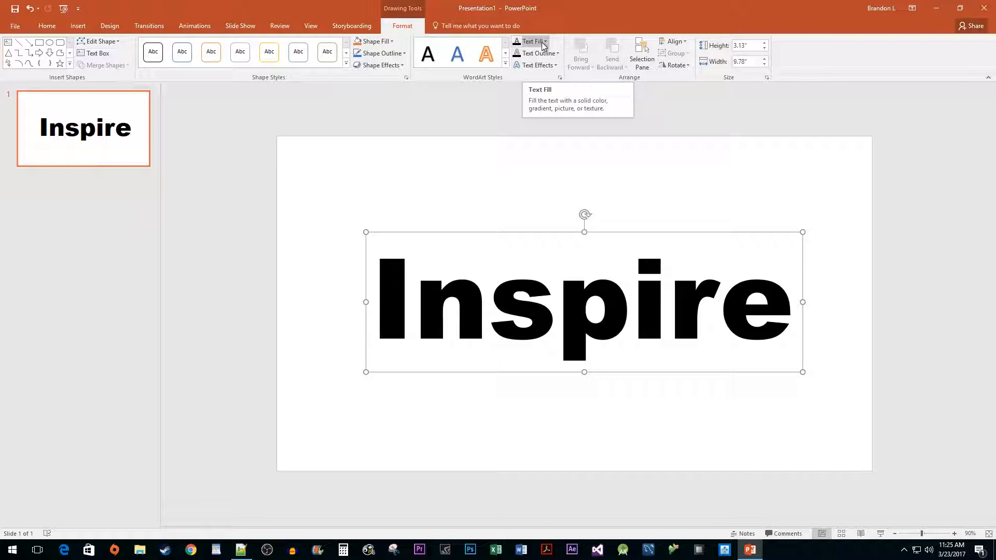
pyautogui.click(531, 41)
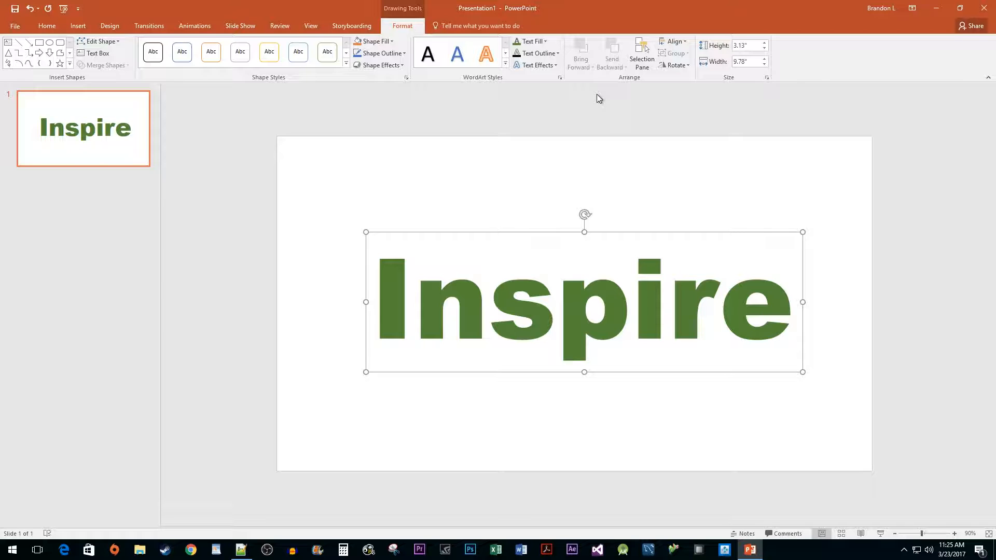
pyautogui.click(536, 53)
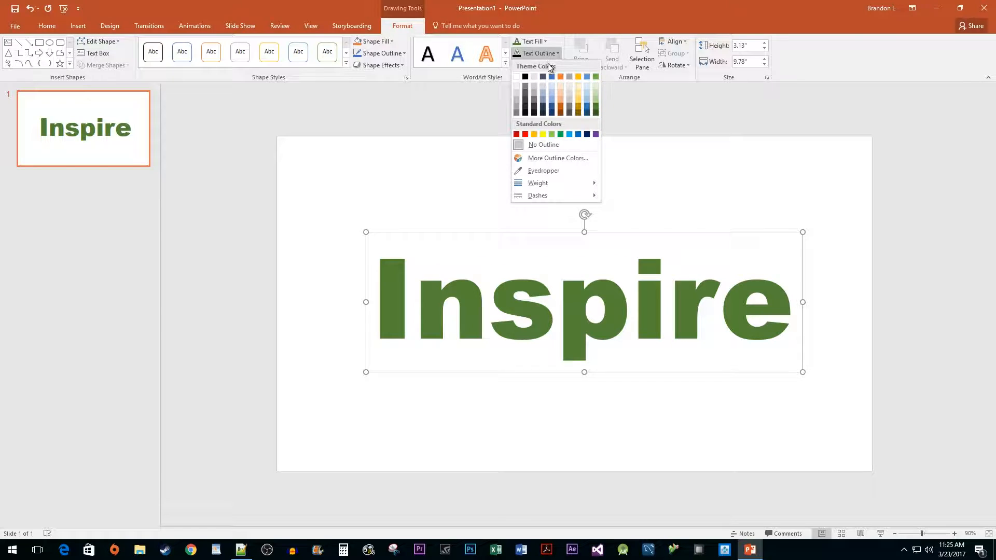
pyautogui.moveTo(543, 144)
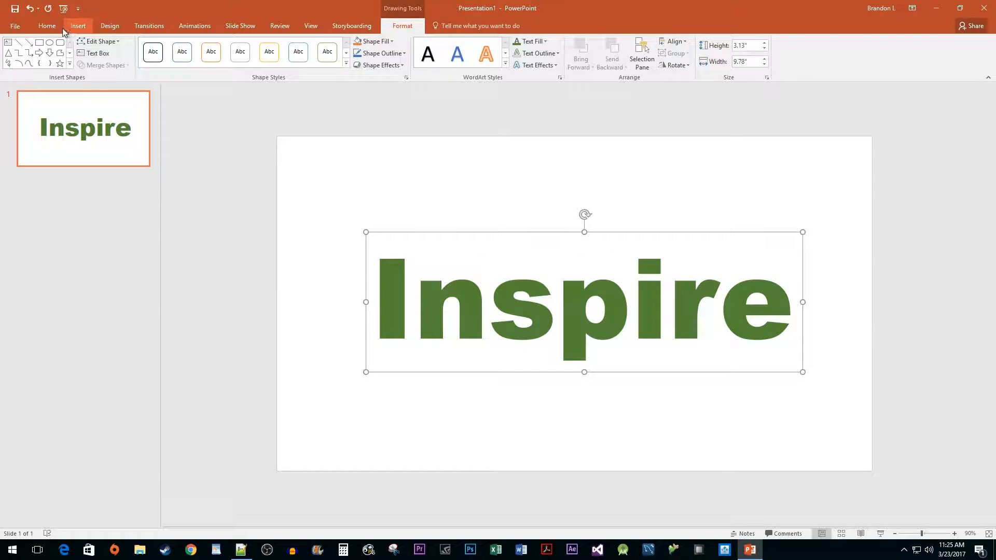
# Draw a Rectangle shape from the Home tab over the entire slide
pyautogui.click(46, 26)
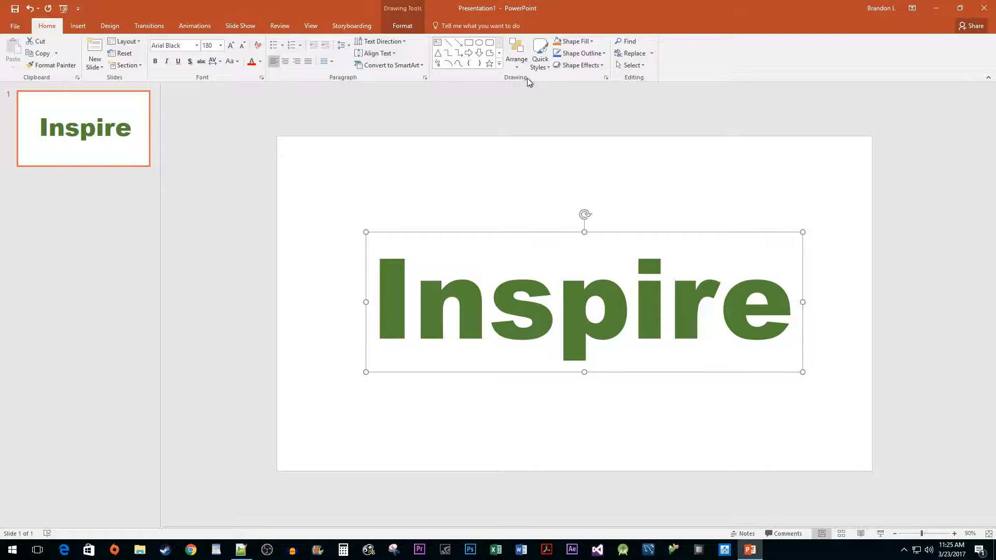
pyautogui.click(469, 43)
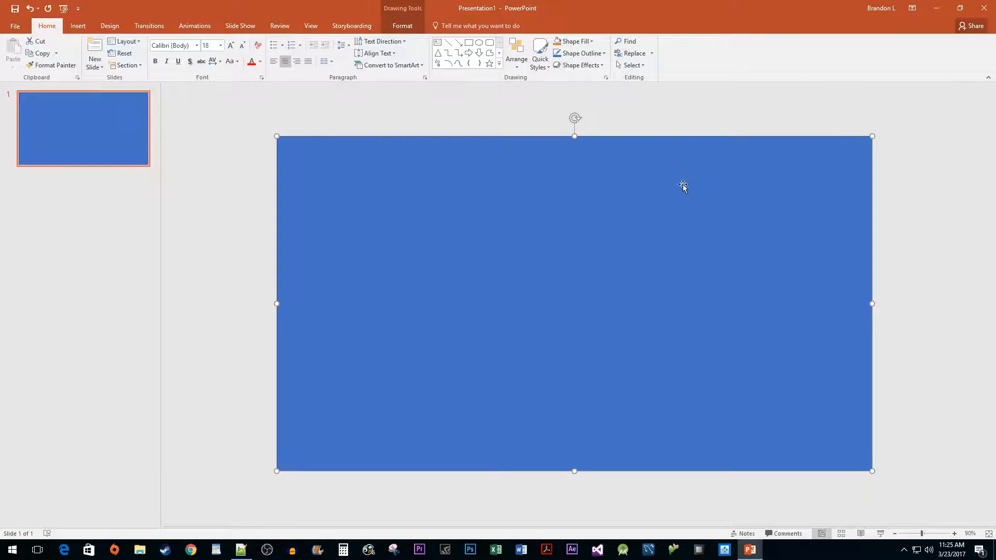
# Remove the rectangle's outline and fill it solid black
pyautogui.click(579, 53)
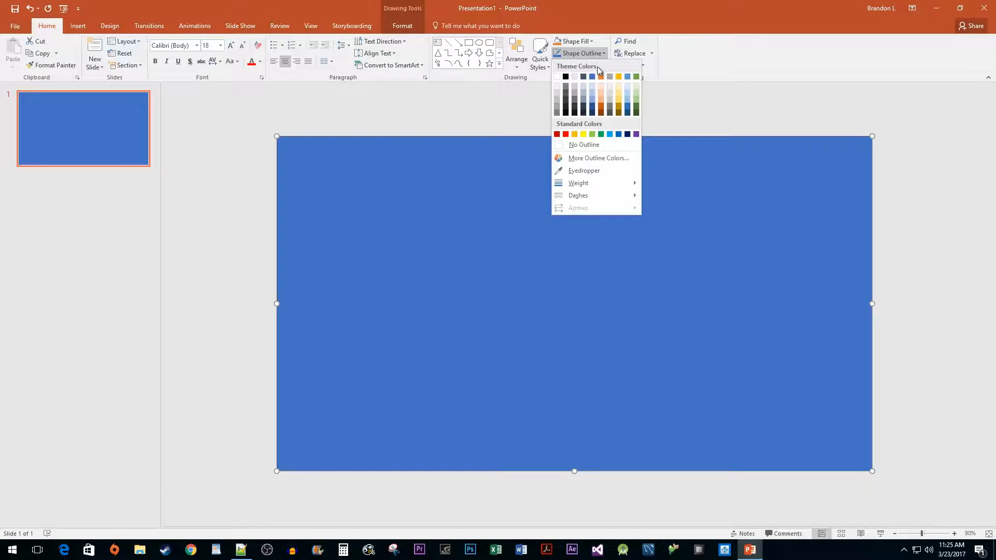
pyautogui.click(583, 144)
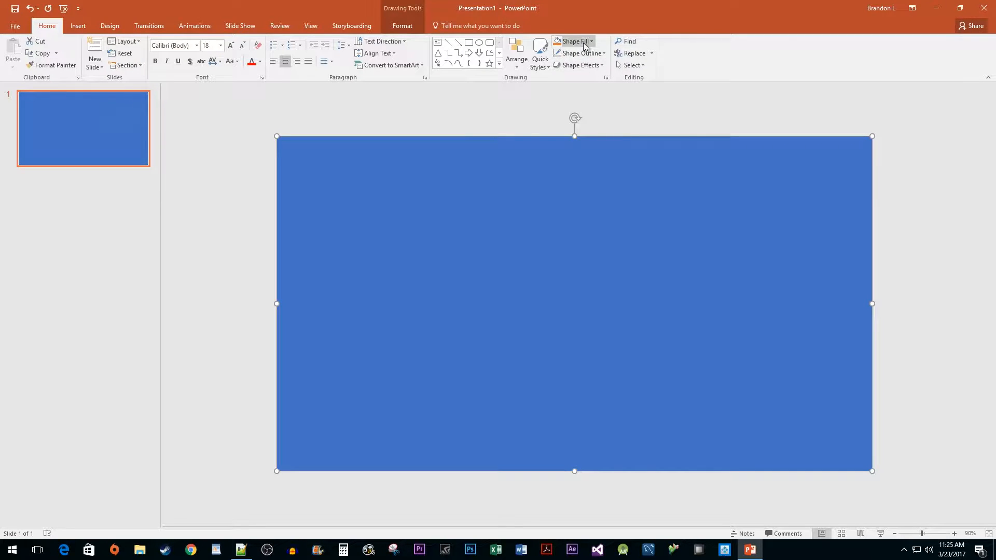
pyautogui.click(572, 41)
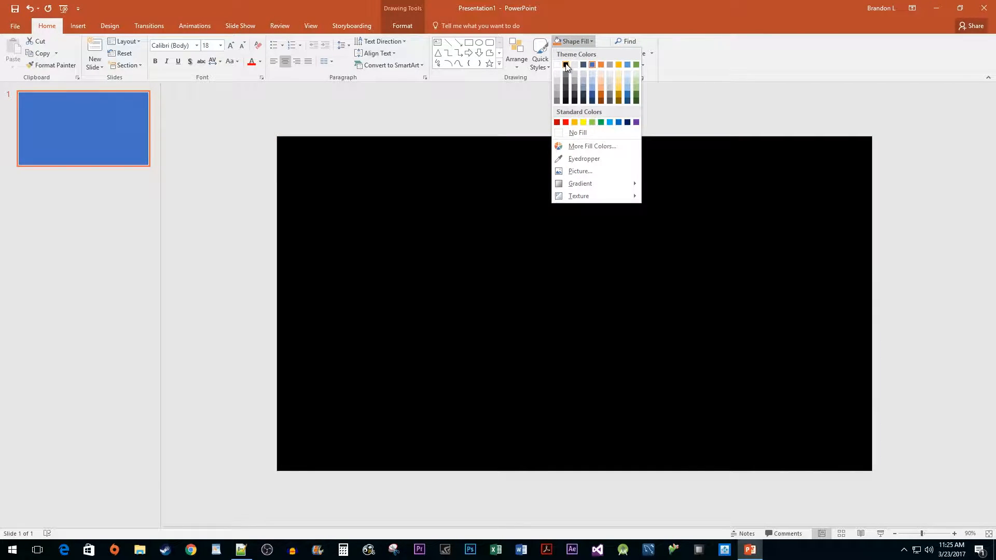
pyautogui.click(564, 66)
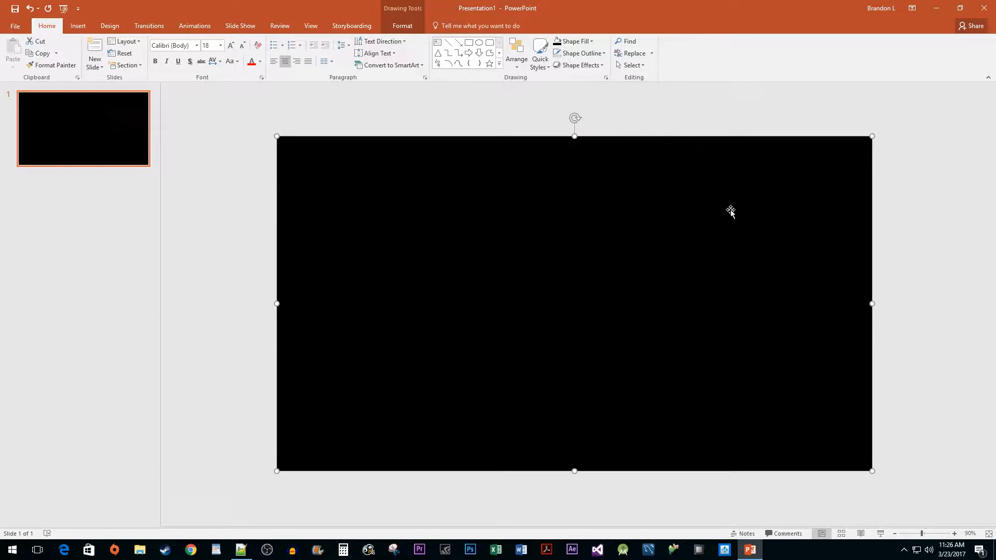
# Reorder the black rectangle so the green Inspire text shows on top of it
pyautogui.rightClick(730, 211)
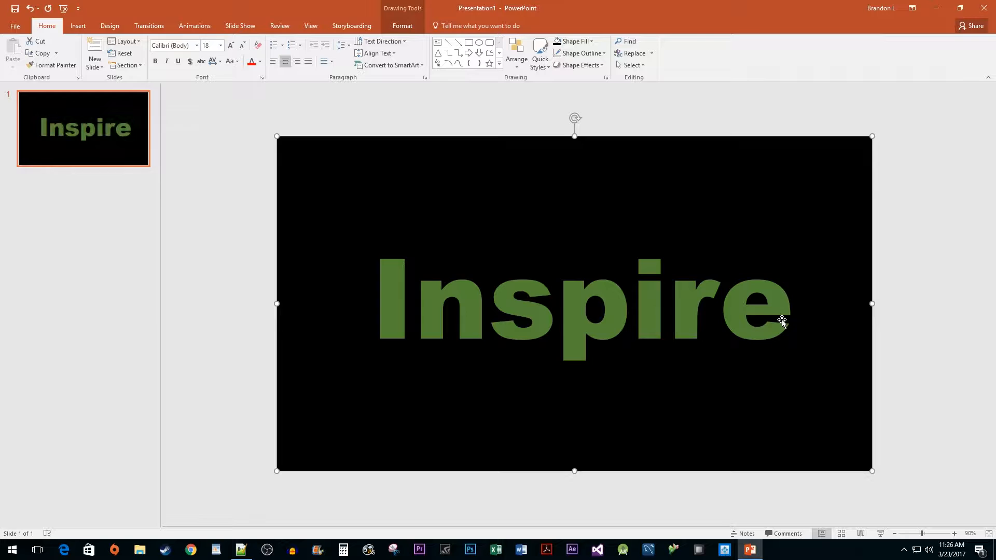
pyautogui.moveTo(712, 409)
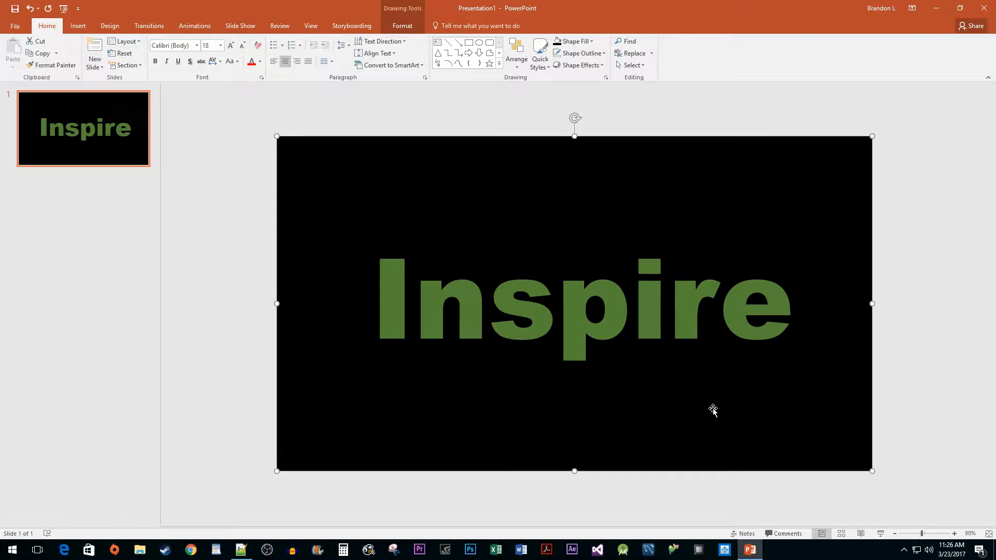
pyautogui.moveTo(334, 396)
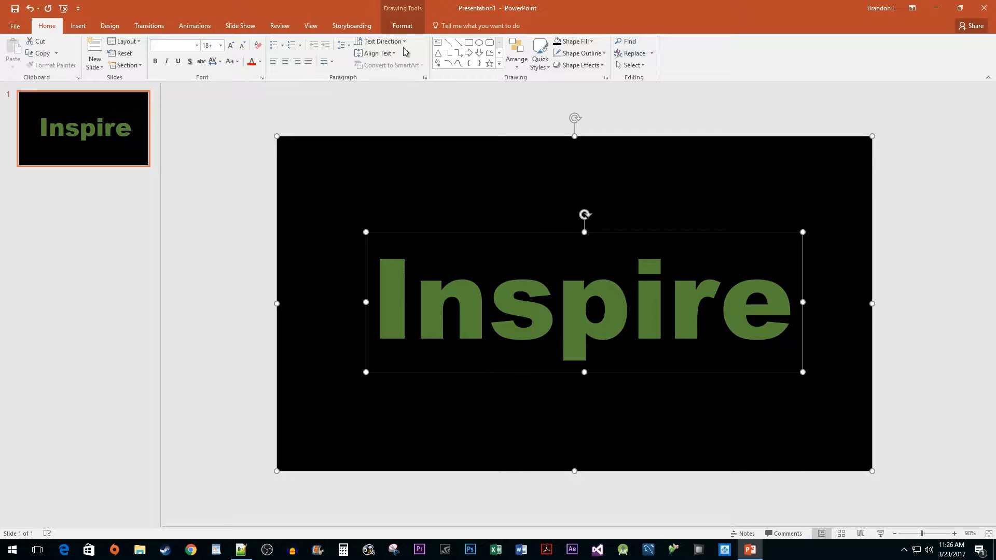
# Subtract the Inspire text from the black rectangle using Merge Shapes
pyautogui.click(402, 25)
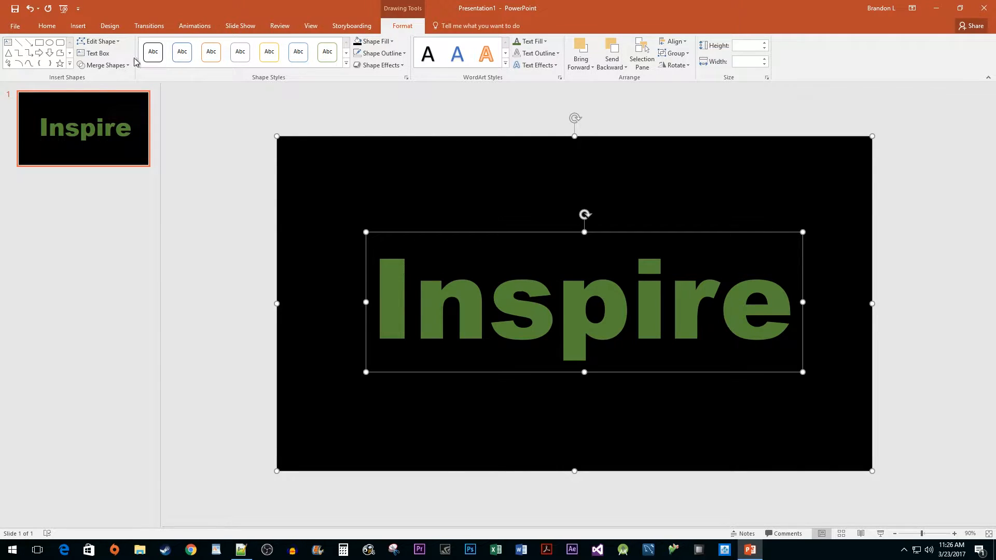
pyautogui.click(104, 65)
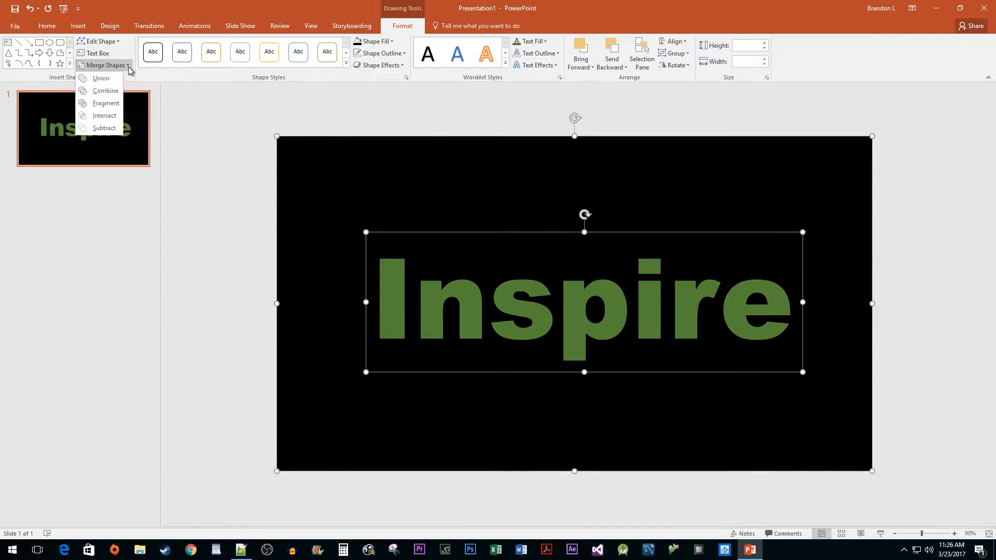
pyautogui.moveTo(103, 127)
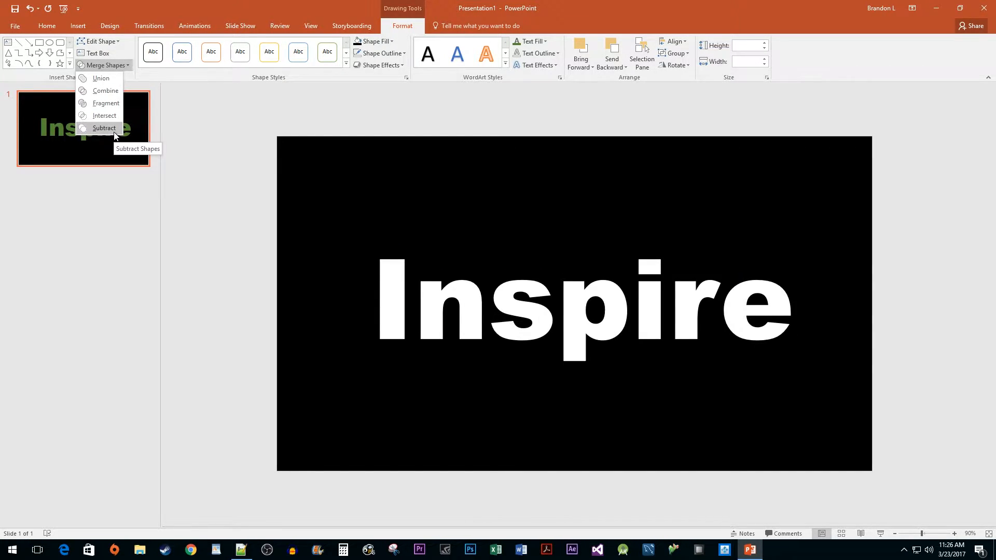
pyautogui.click(104, 128)
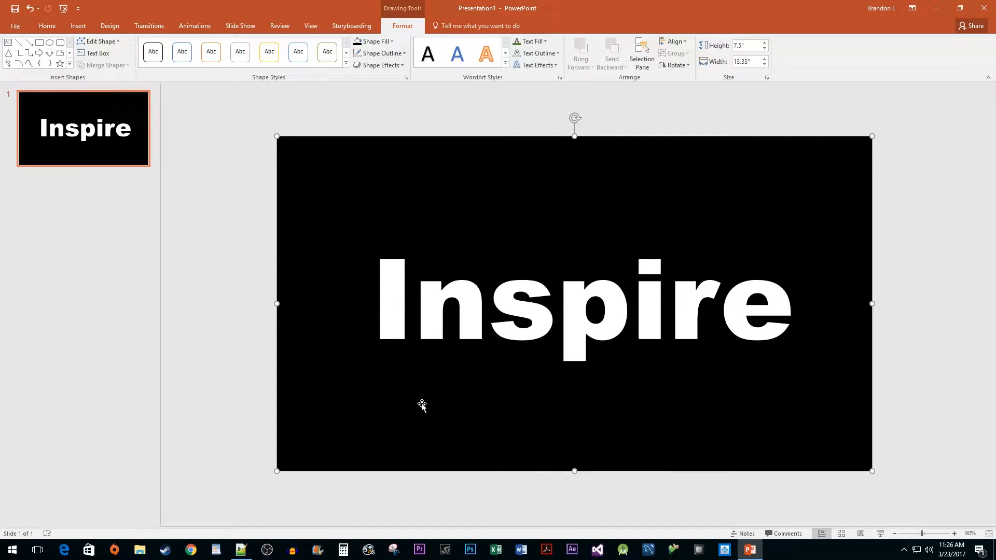
pyautogui.moveTo(98, 40)
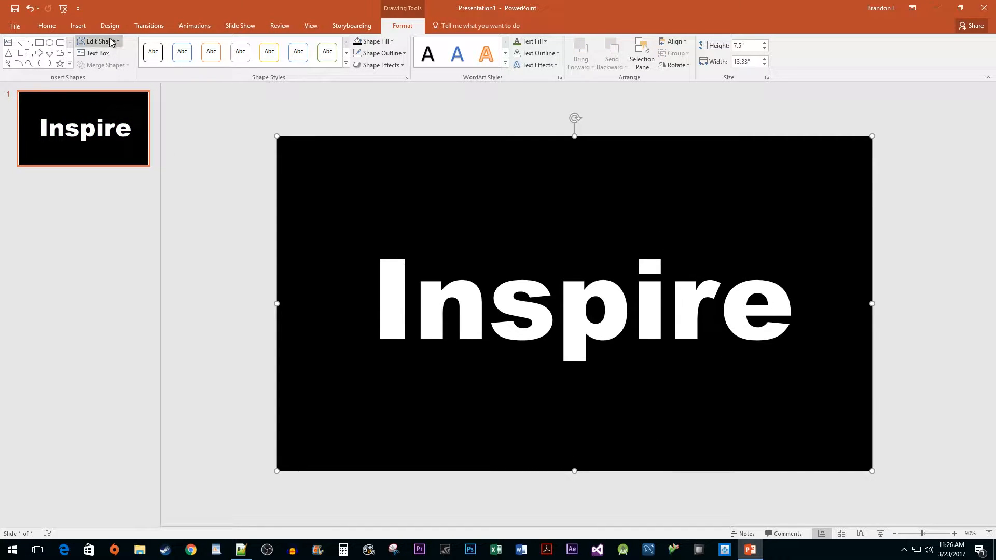
# Insert the Octagon - 5192 video from this PC onto the slide
pyautogui.click(77, 26)
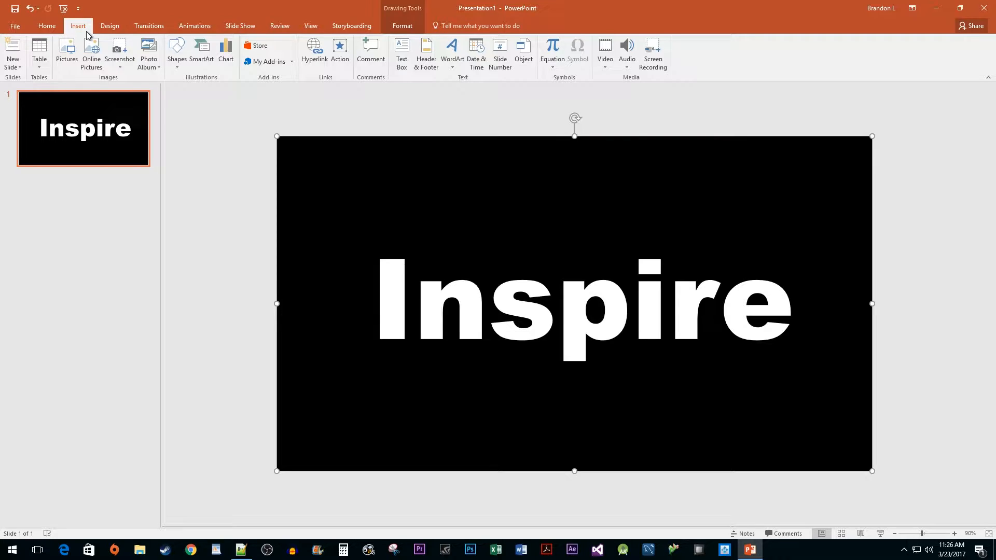
pyautogui.moveTo(604, 52)
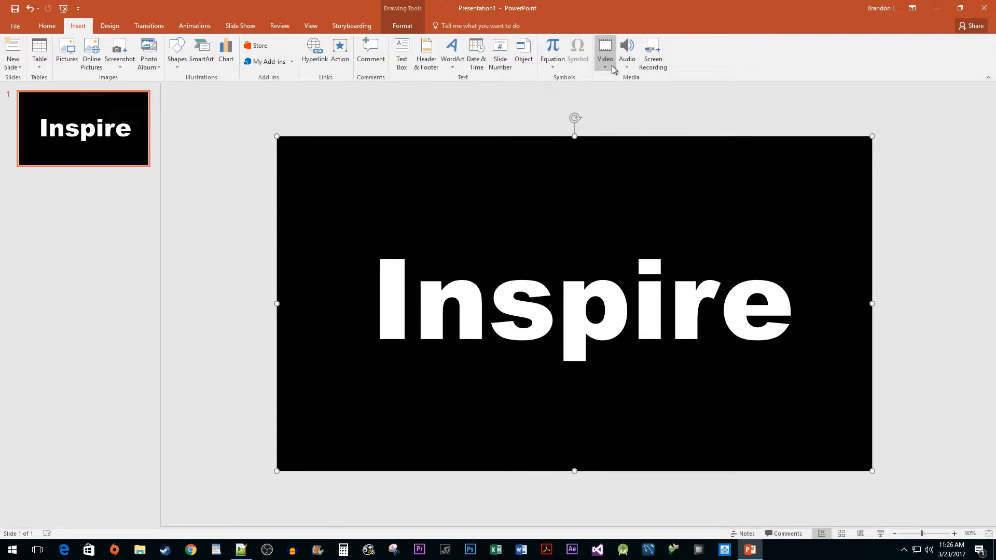
pyautogui.click(603, 51)
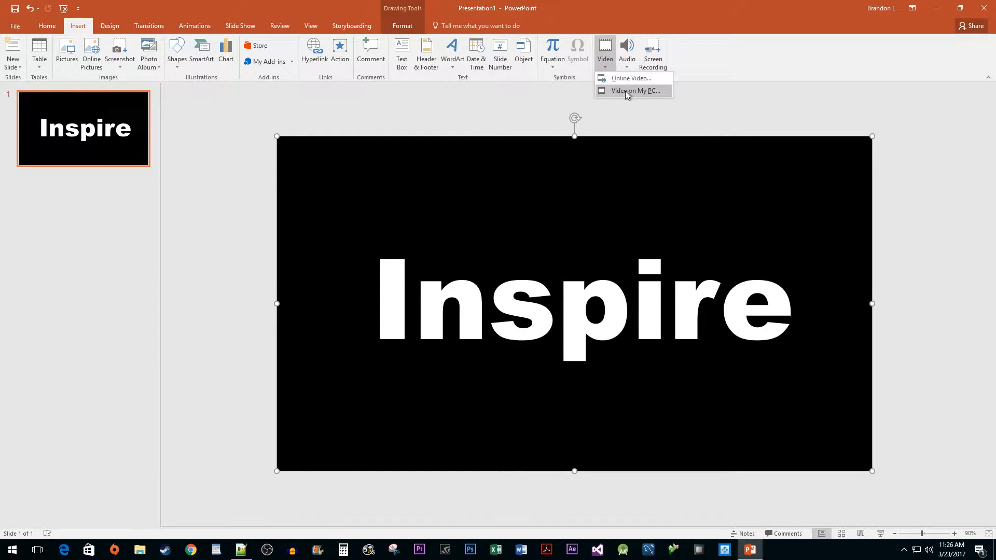
pyautogui.click(633, 90)
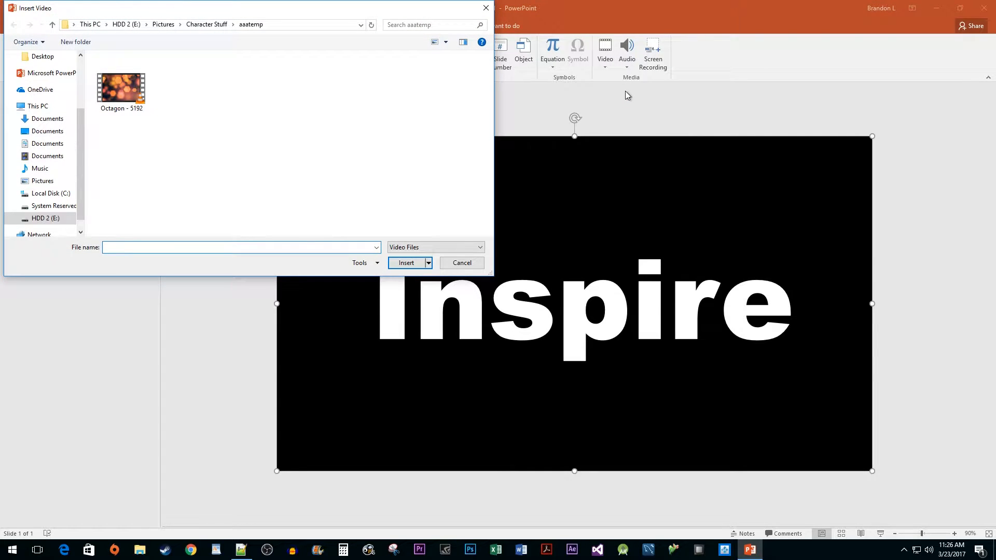
pyautogui.click(121, 82)
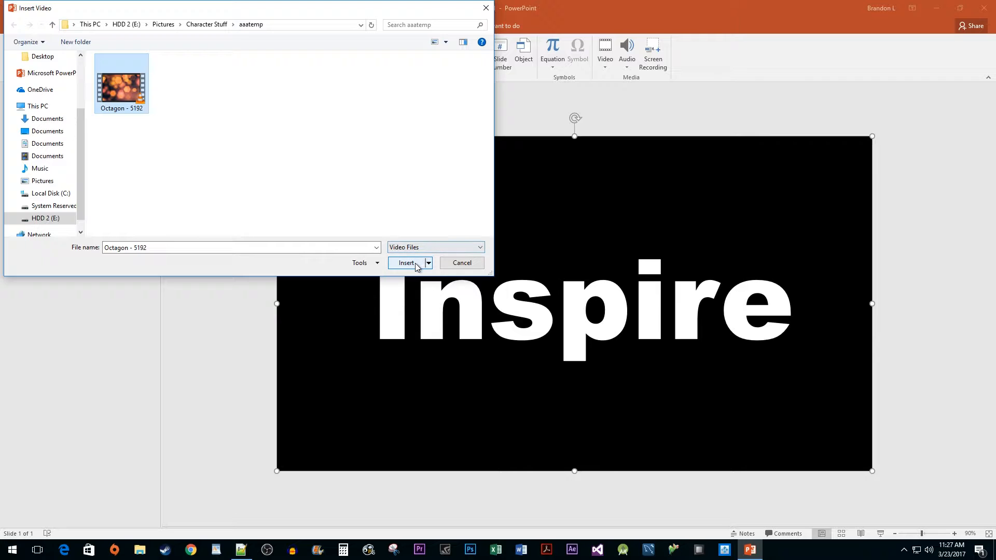
pyautogui.click(407, 262)
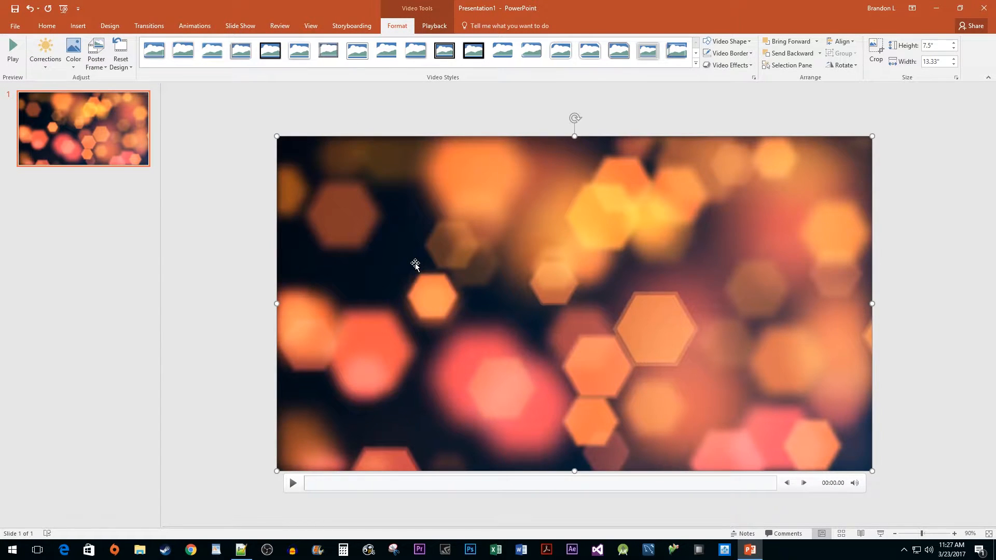
pyautogui.moveTo(871, 137)
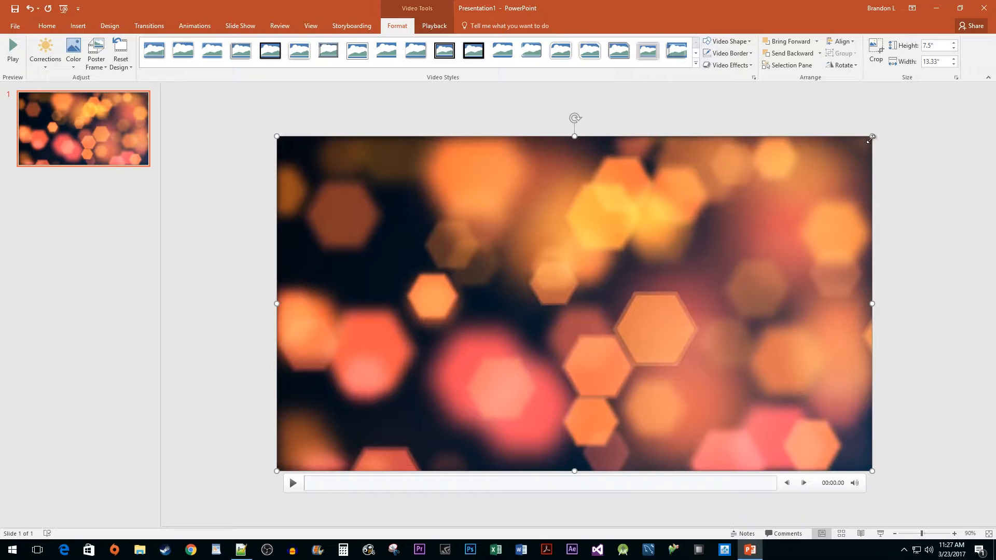
pyautogui.moveTo(799, 205)
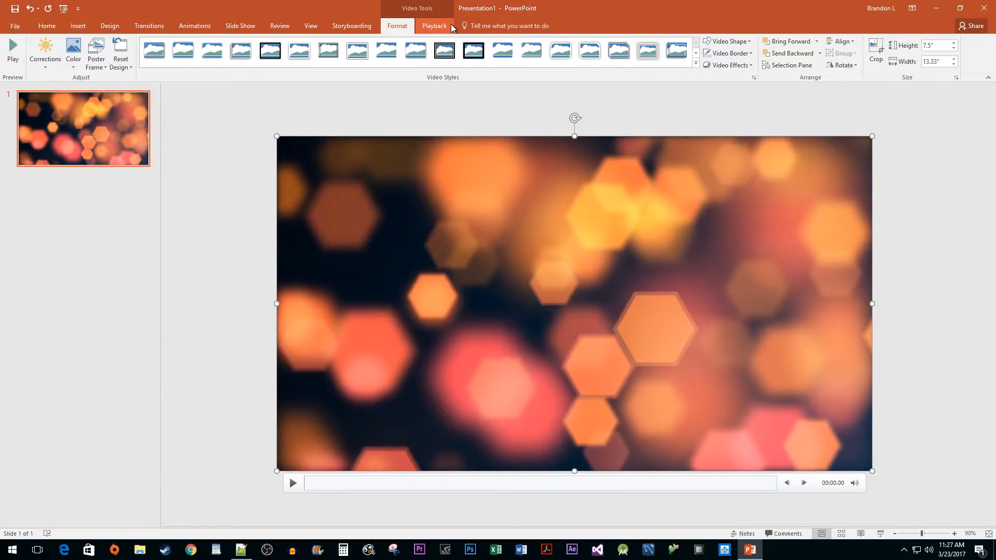
# Set the video to start automatically and loop until stopped, then move it behind the cut-out
pyautogui.click(433, 25)
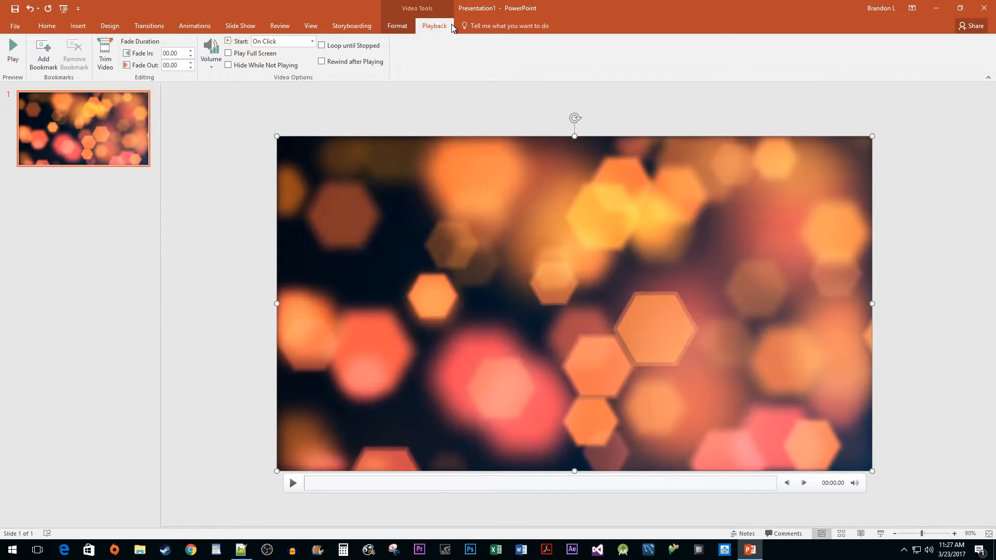
pyautogui.click(312, 42)
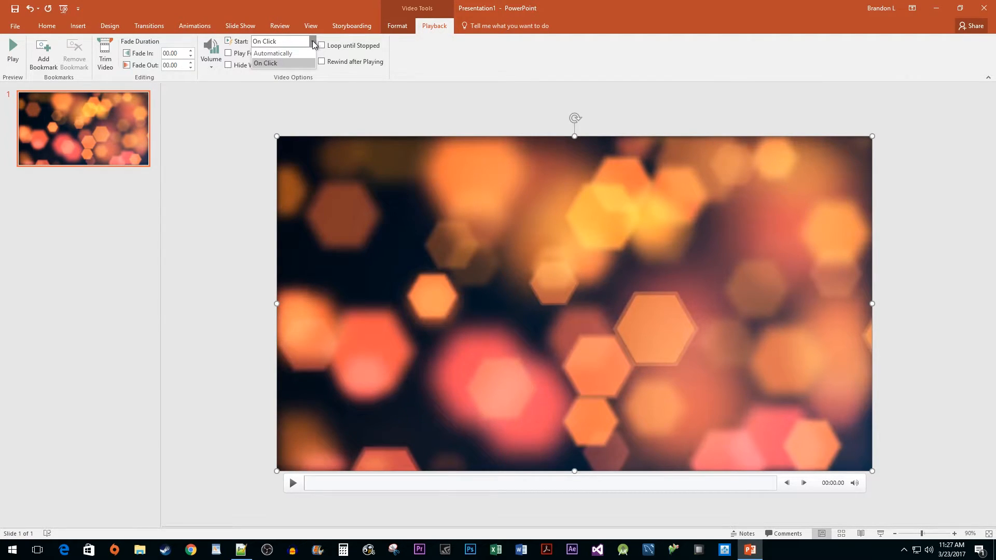
pyautogui.click(272, 53)
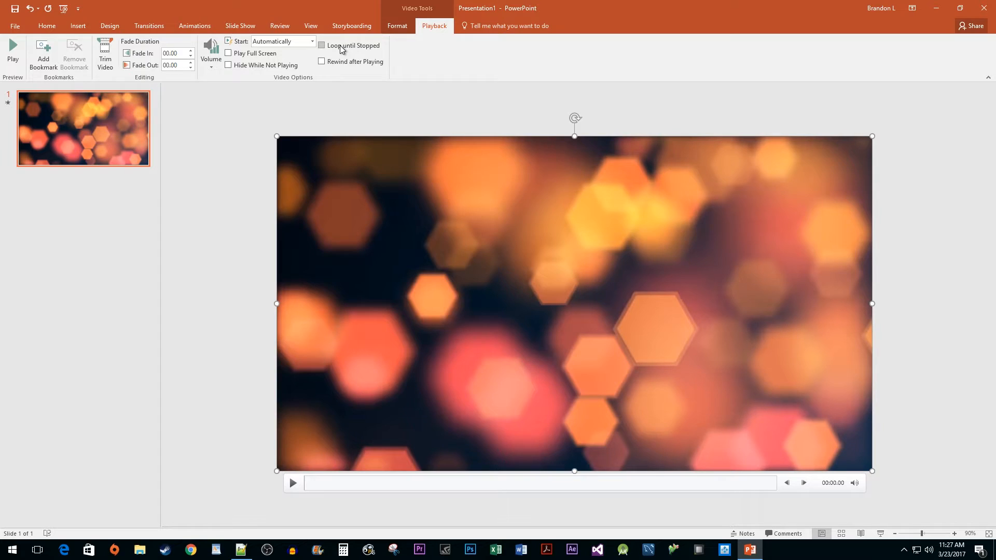
pyautogui.click(322, 45)
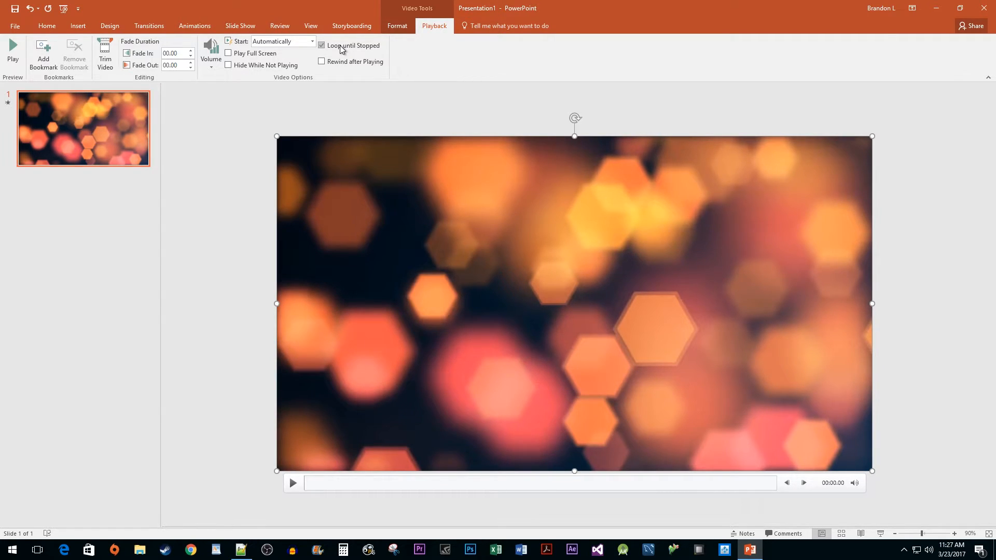
pyautogui.rightClick(657, 330)
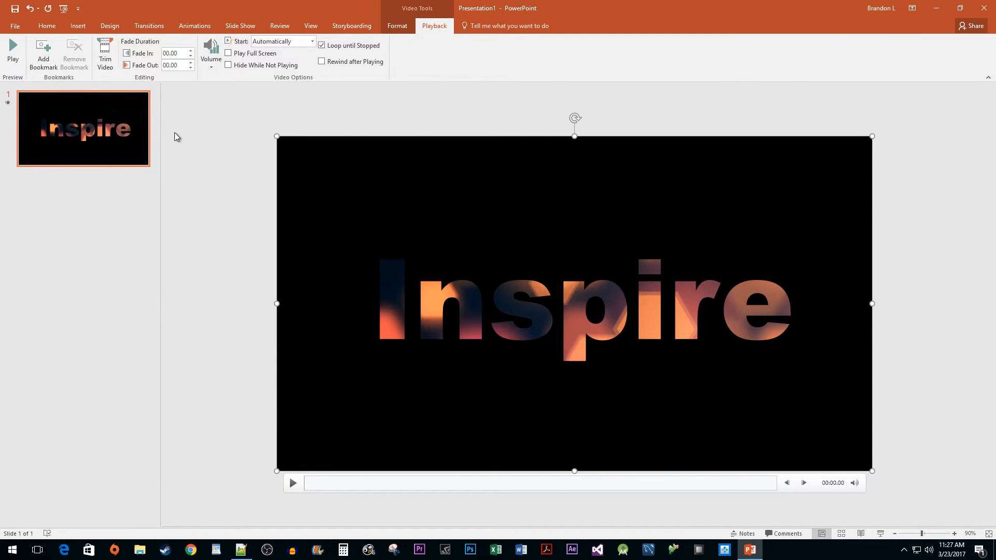
pyautogui.moveTo(63, 8)
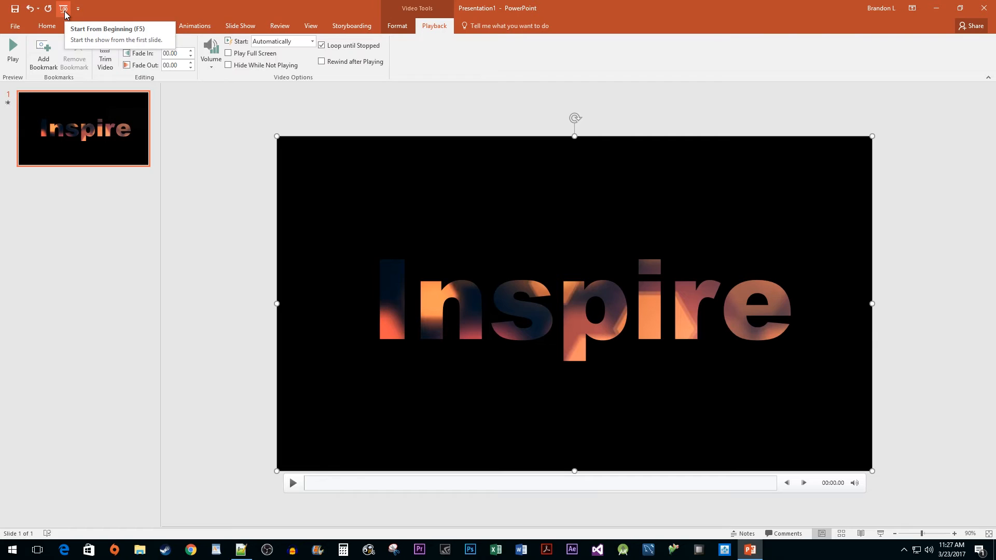